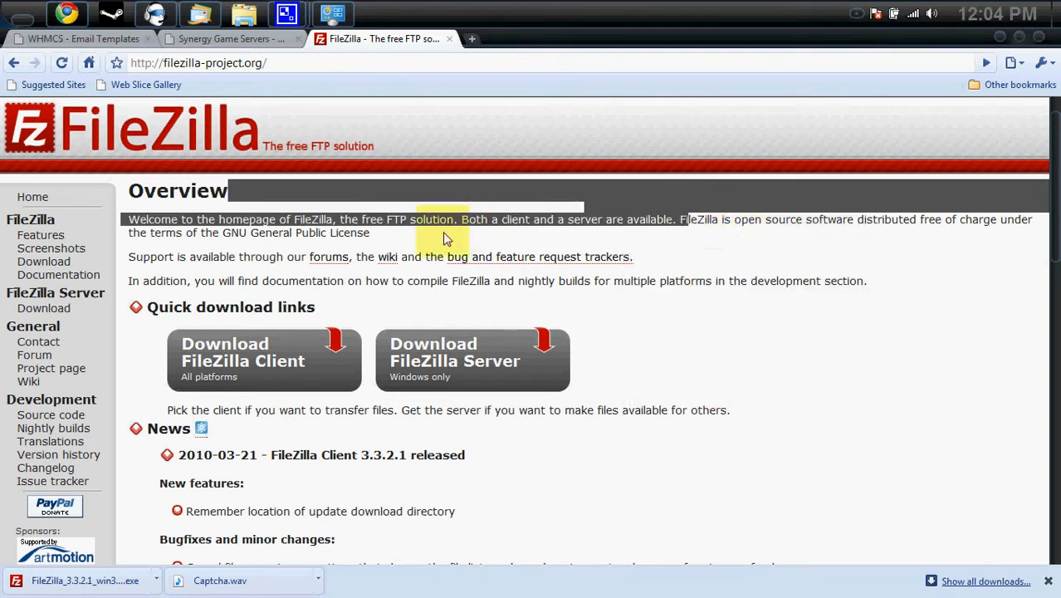
{"action": "mouse_move", "coordinate": [399, 250]}
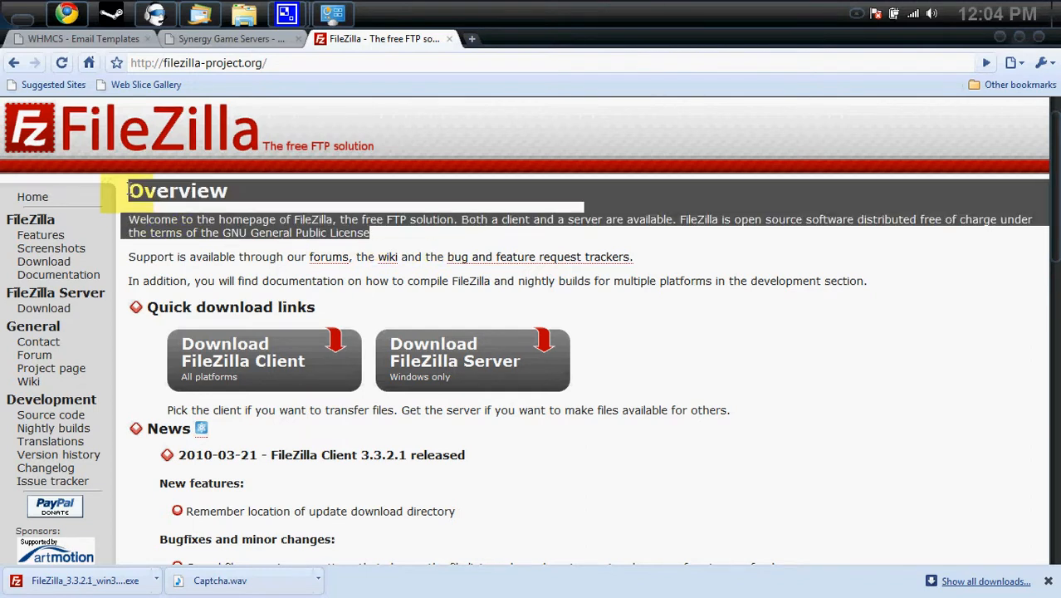
{"action": "mouse_move", "coordinate": [152, 126]}
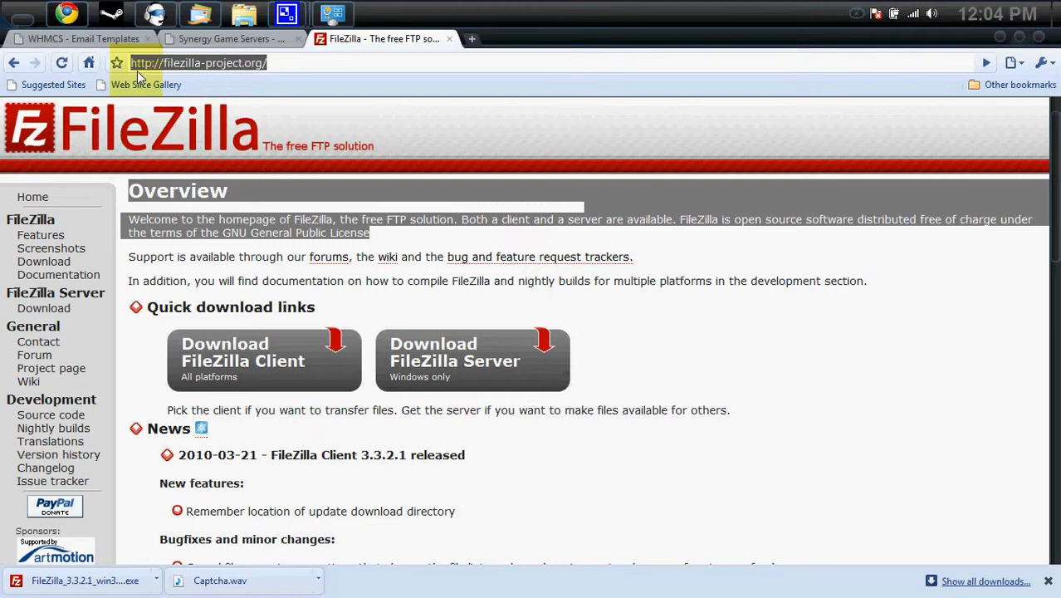
{"action": "mouse_move", "coordinate": [208, 75]}
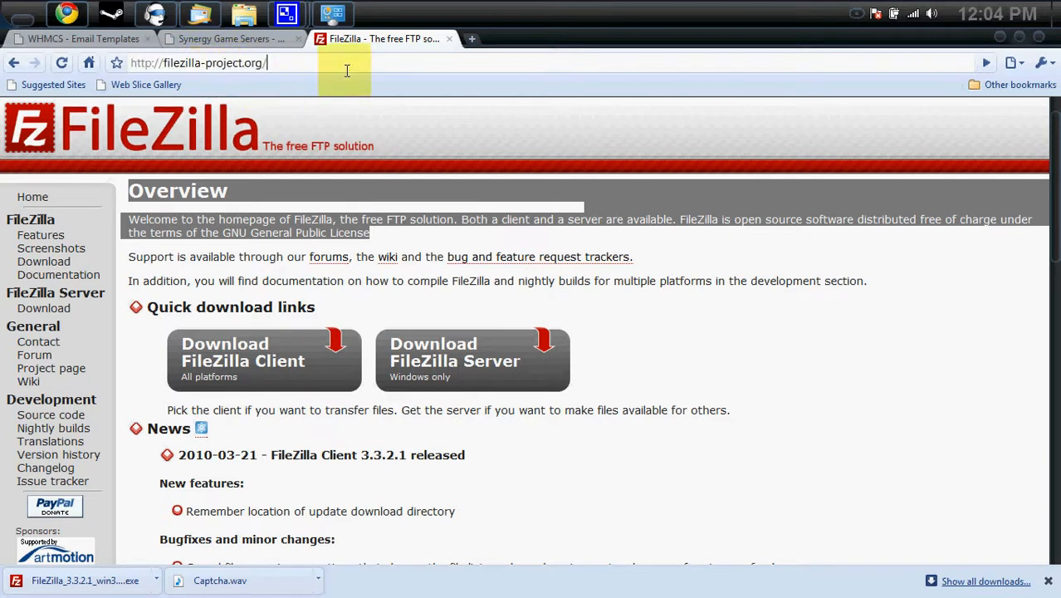
{"action": "mouse_move", "coordinate": [269, 369]}
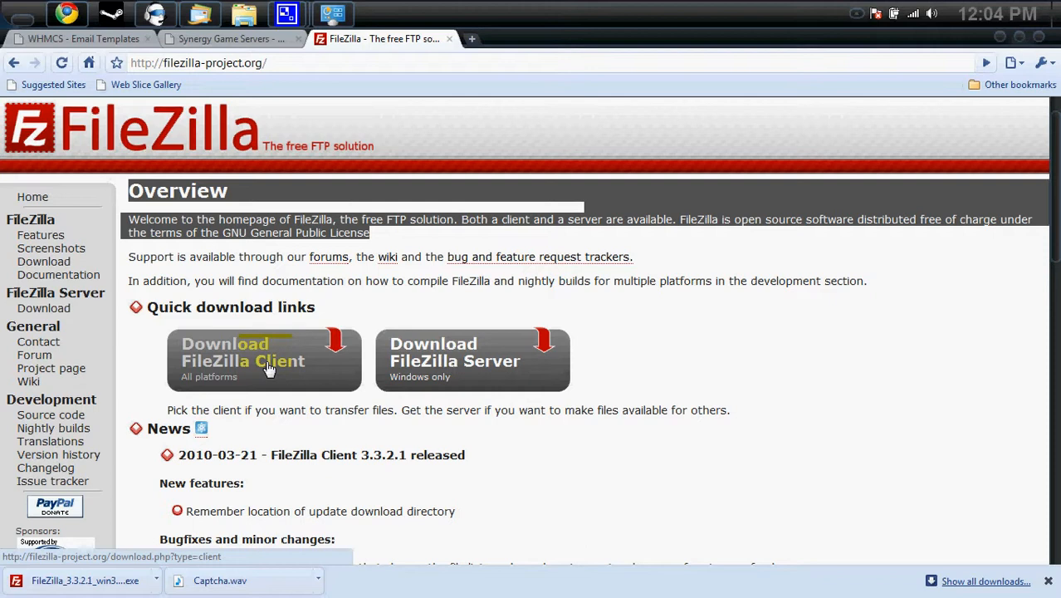
- Download the FileZilla_3.3.2.1_win32-setup.exe Windows installer from the client download page
{"action": "left_click", "coordinate": [264, 359]}
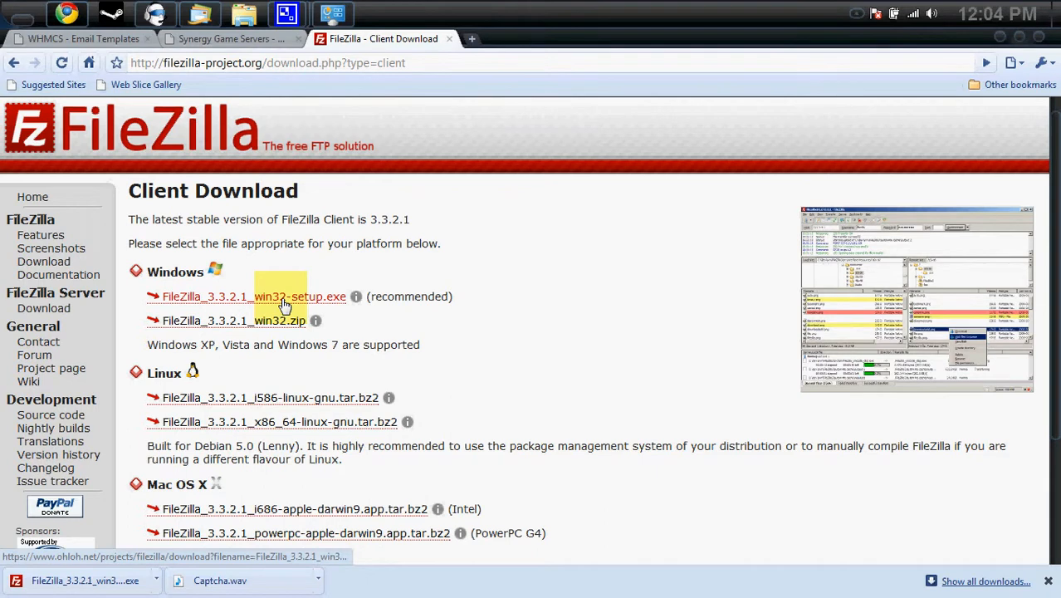
{"action": "left_click", "coordinate": [253, 296]}
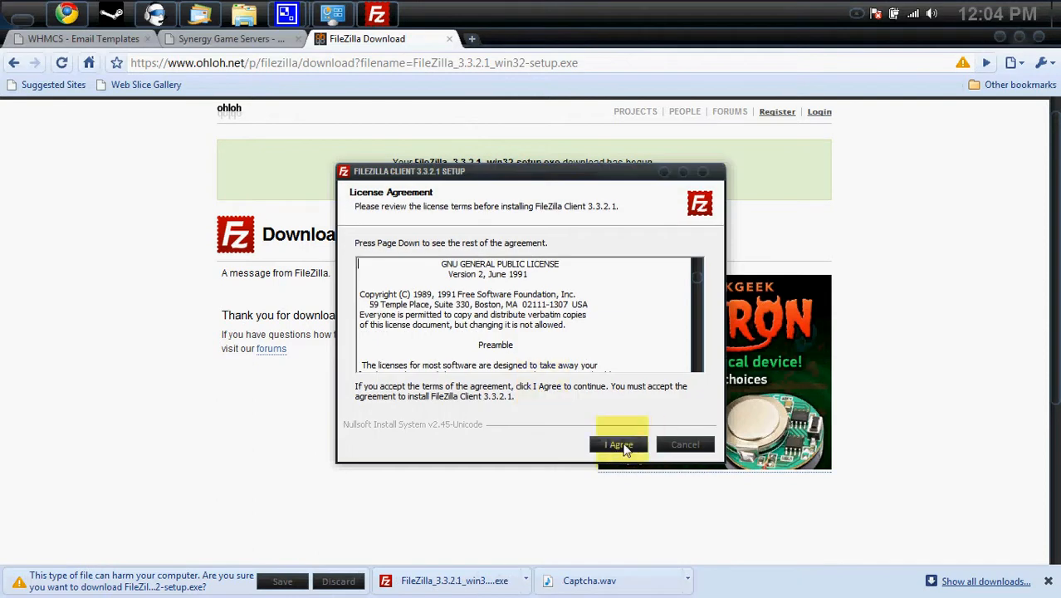
- Accept the licence, install for all users with default components, and finish with FileZilla starting
{"action": "left_click", "coordinate": [617, 445]}
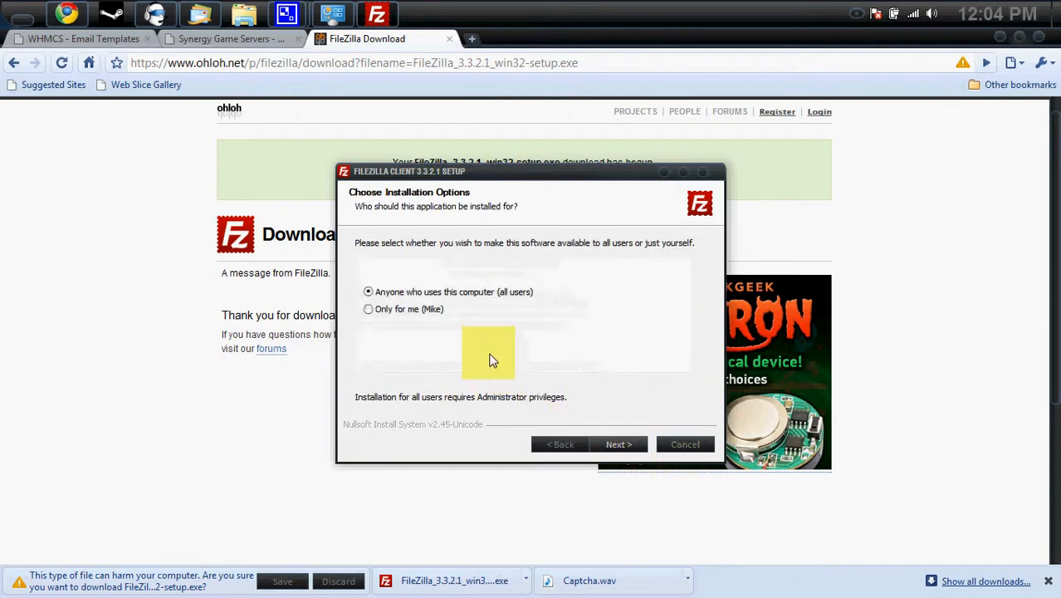
{"action": "left_click", "coordinate": [617, 445]}
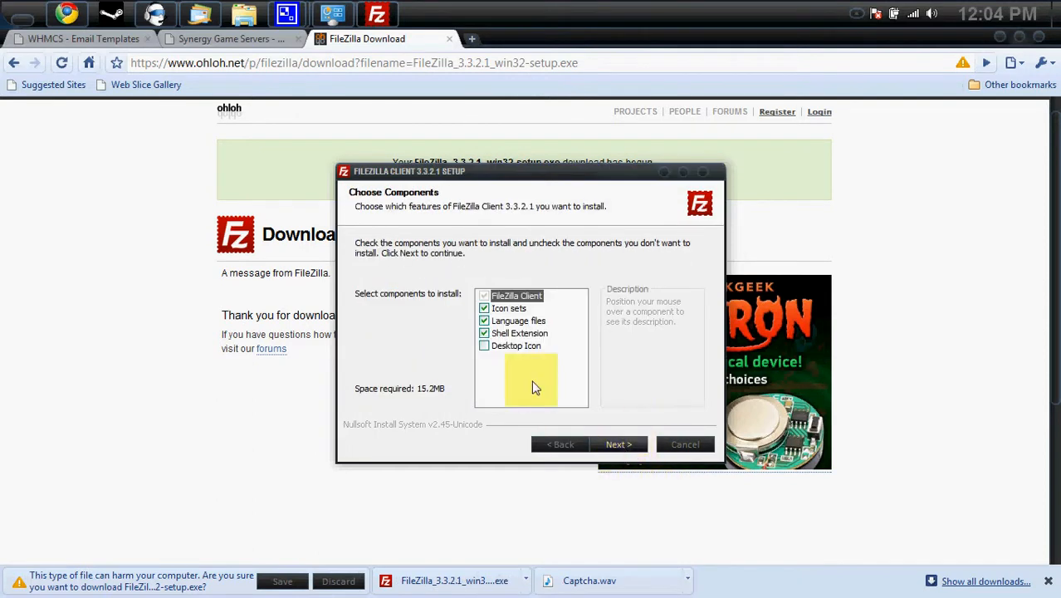
{"action": "left_click", "coordinate": [617, 445]}
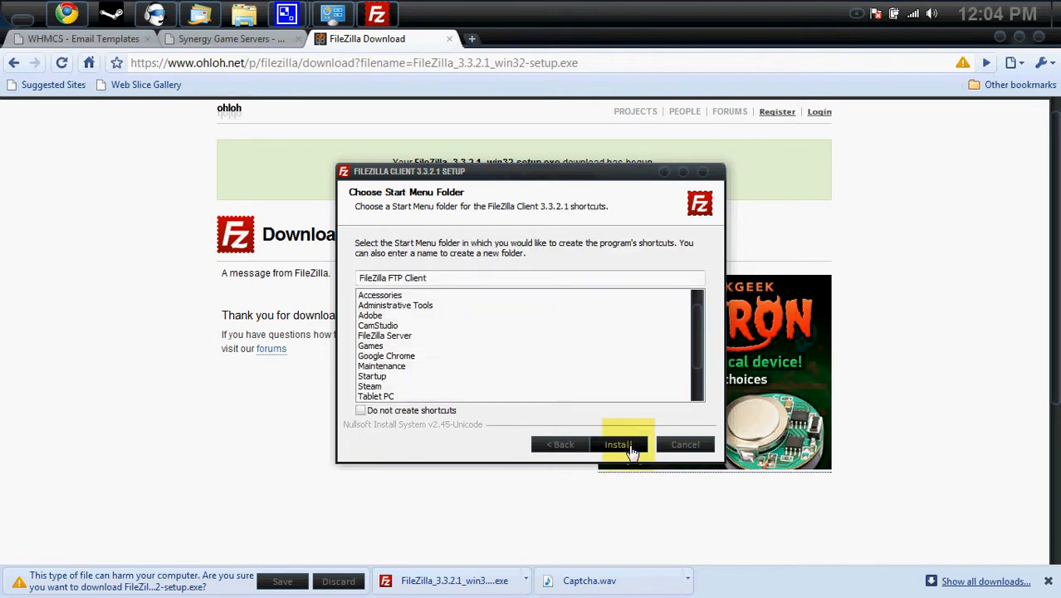
{"action": "left_click", "coordinate": [617, 445]}
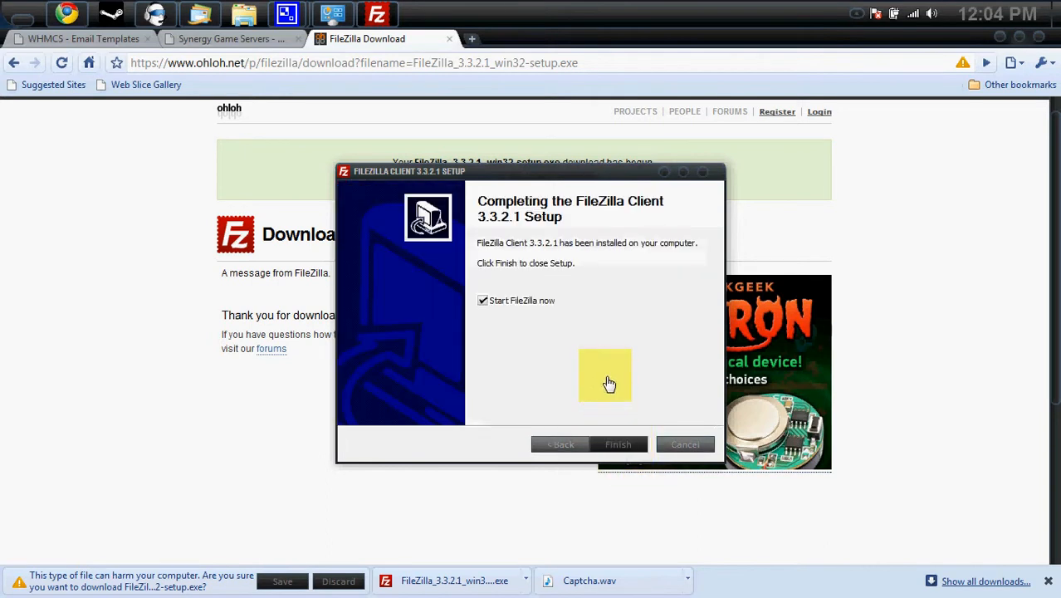
{"action": "left_click", "coordinate": [618, 445]}
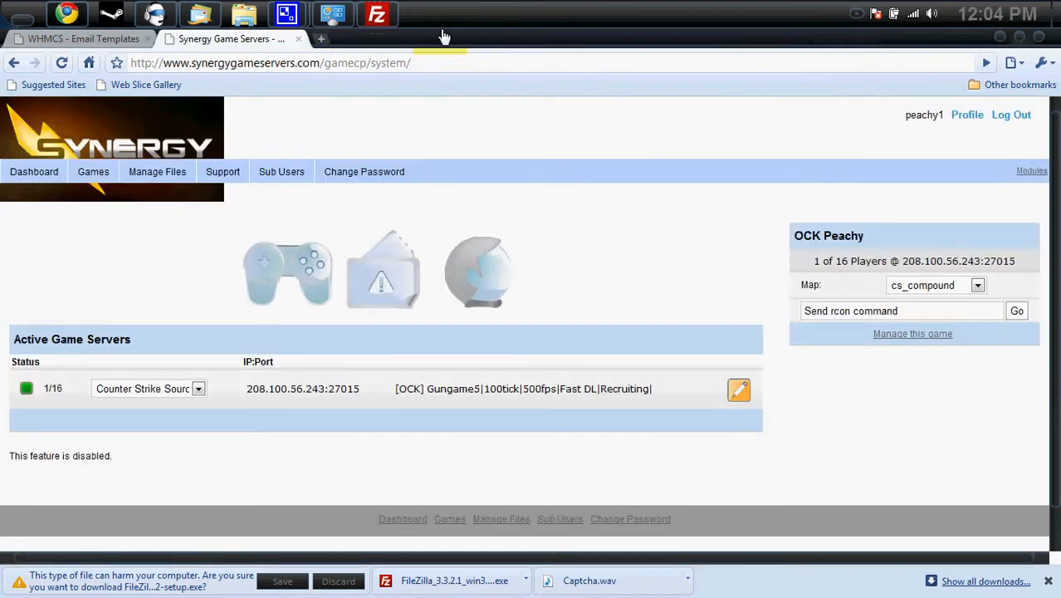
- Bring FileZilla forward and snap the Chrome server panel into the left half beside it
{"action": "left_click", "coordinate": [377, 13]}
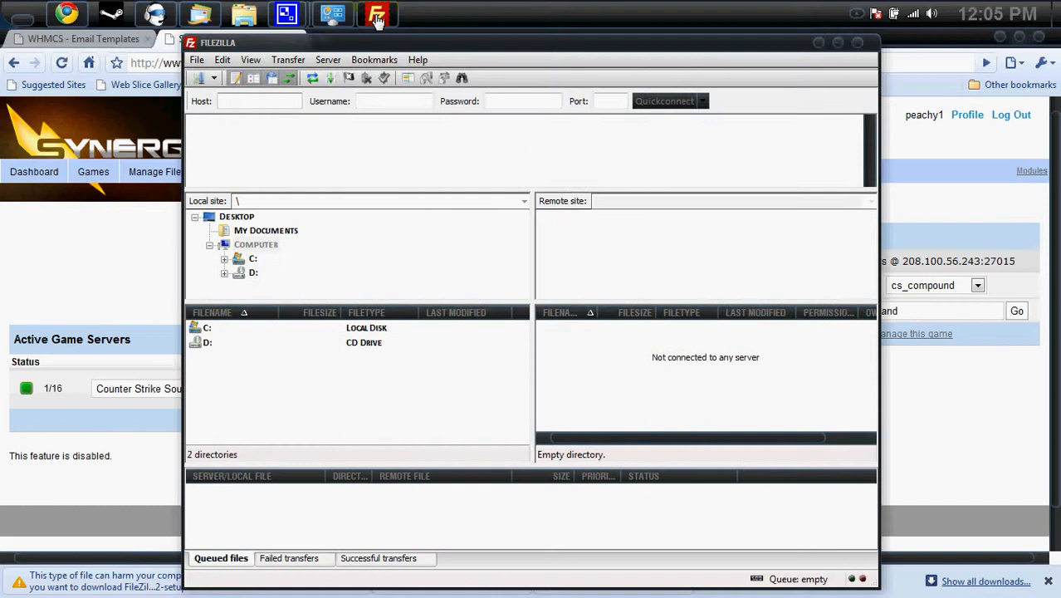
{"action": "left_click_drag", "start_coordinate": [531, 43], "coordinate": [830, 60]}
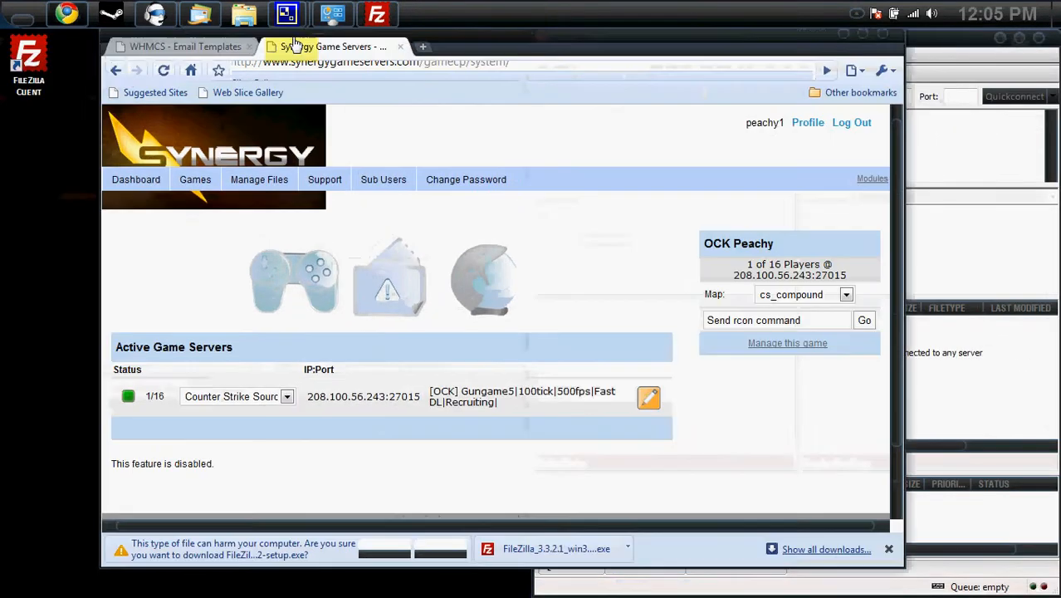
{"action": "left_click", "coordinate": [375, 13]}
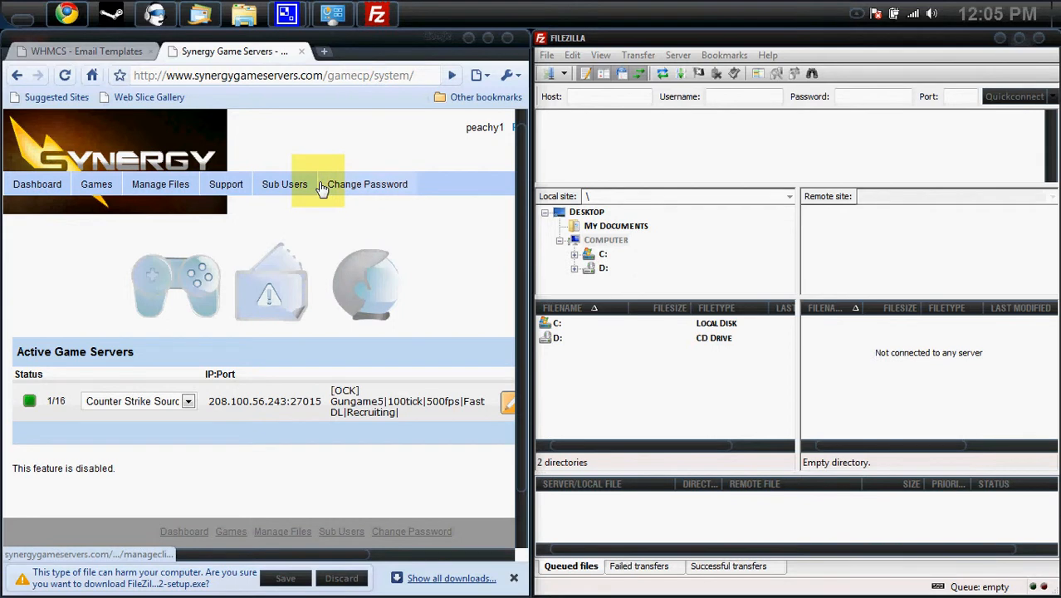
{"action": "mouse_move", "coordinate": [338, 146]}
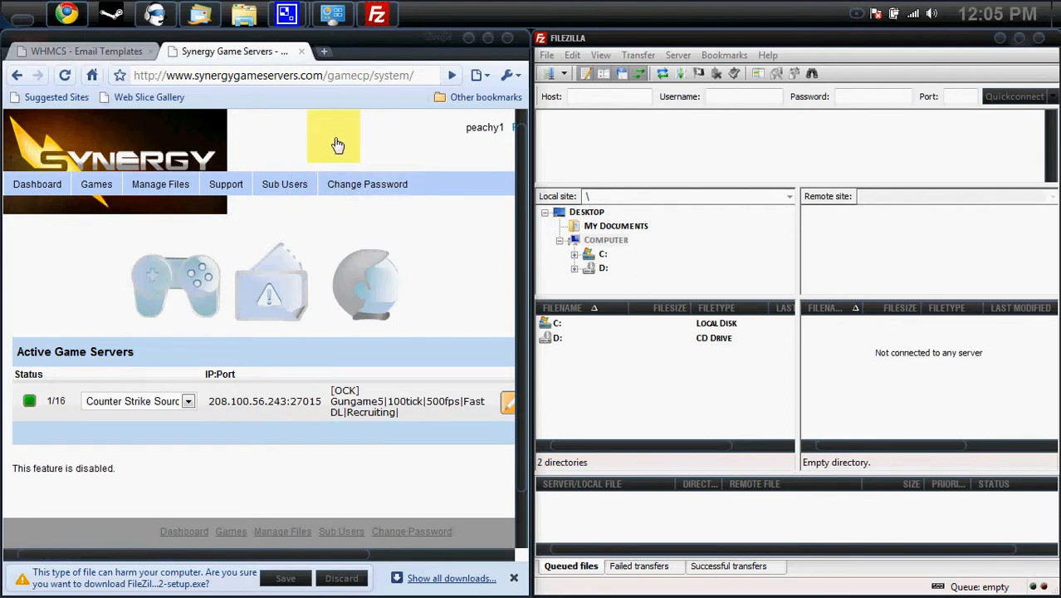
{"action": "left_click", "coordinate": [159, 182]}
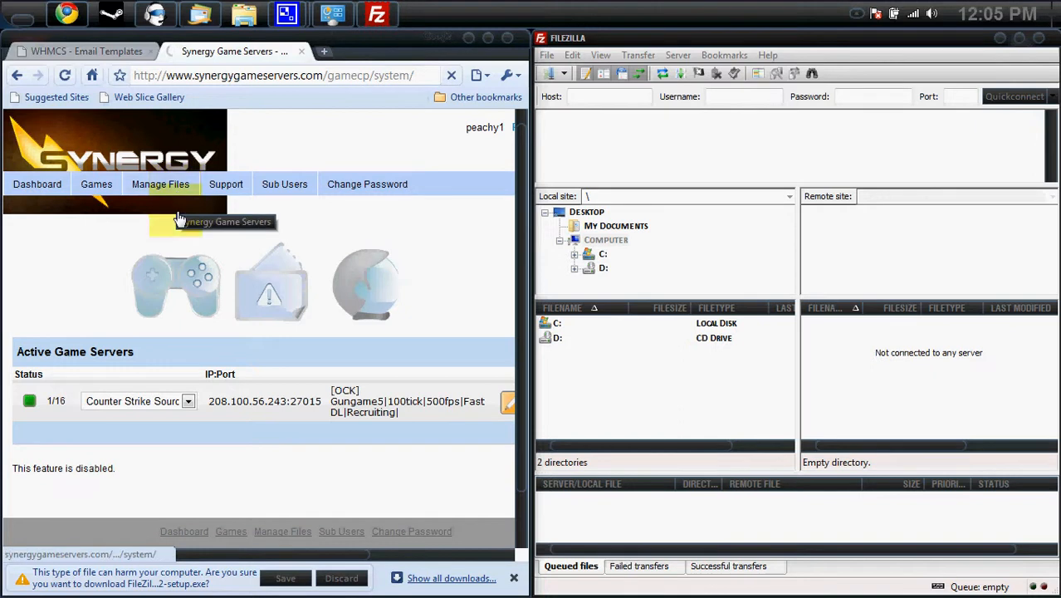
- Get the FTP host address from the server's Manage Files page
{"action": "left_click", "coordinate": [159, 183]}
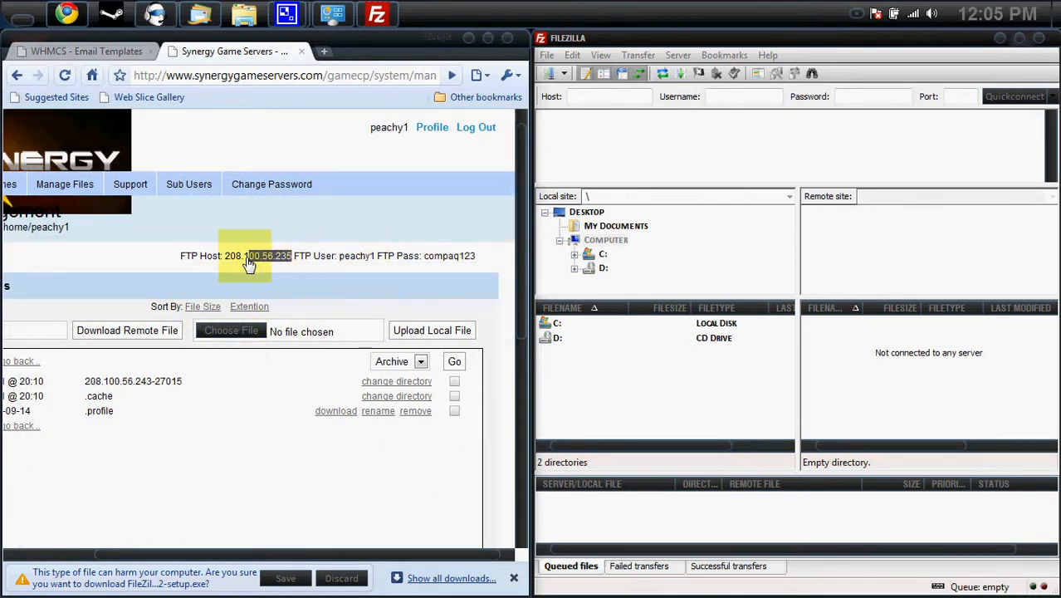
{"action": "double_click", "coordinate": [257, 255]}
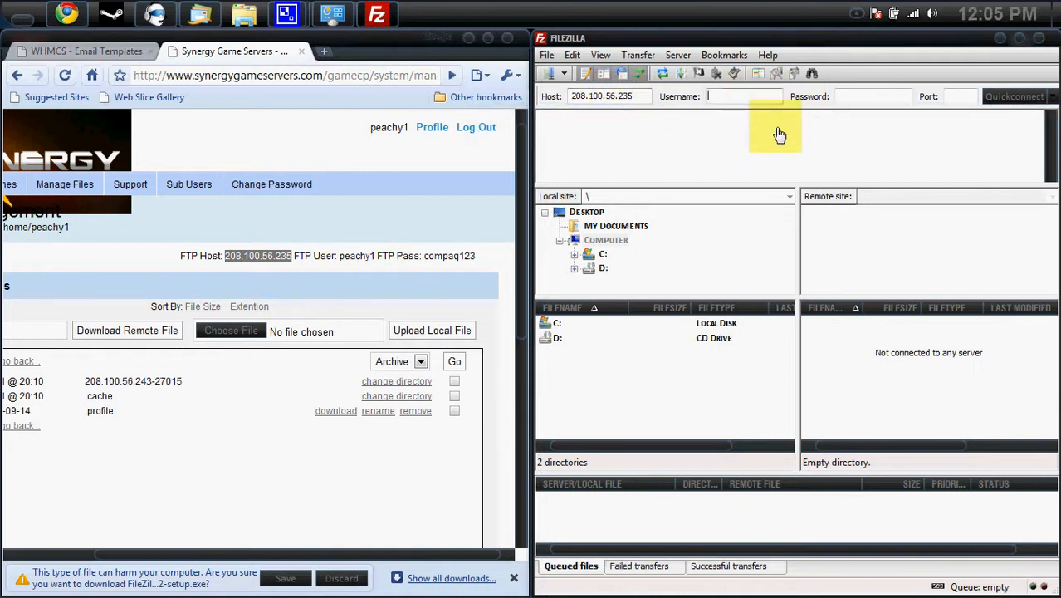
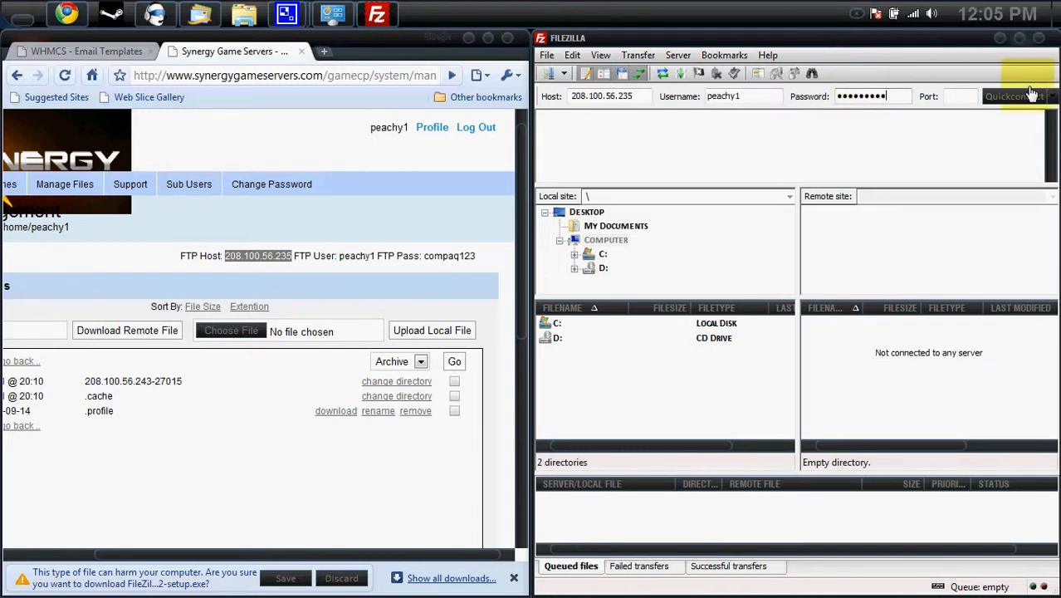
{"action": "left_click", "coordinate": [1012, 96]}
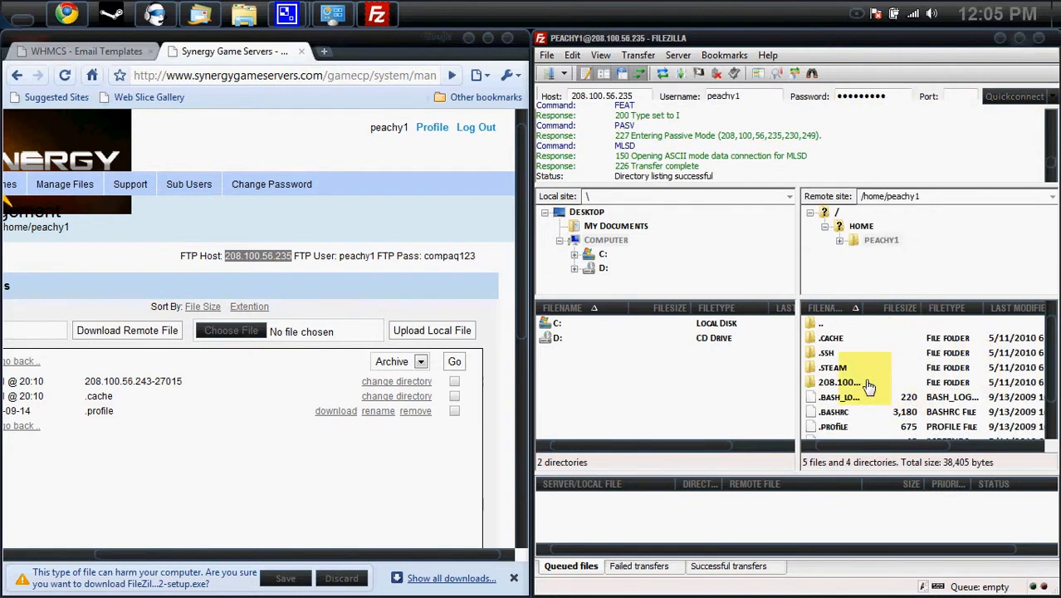
- Browse into 208.100.56.243-27015 and its srcds_l directory showing bin, cstrike and hl2
{"action": "left_click", "coordinate": [867, 382]}
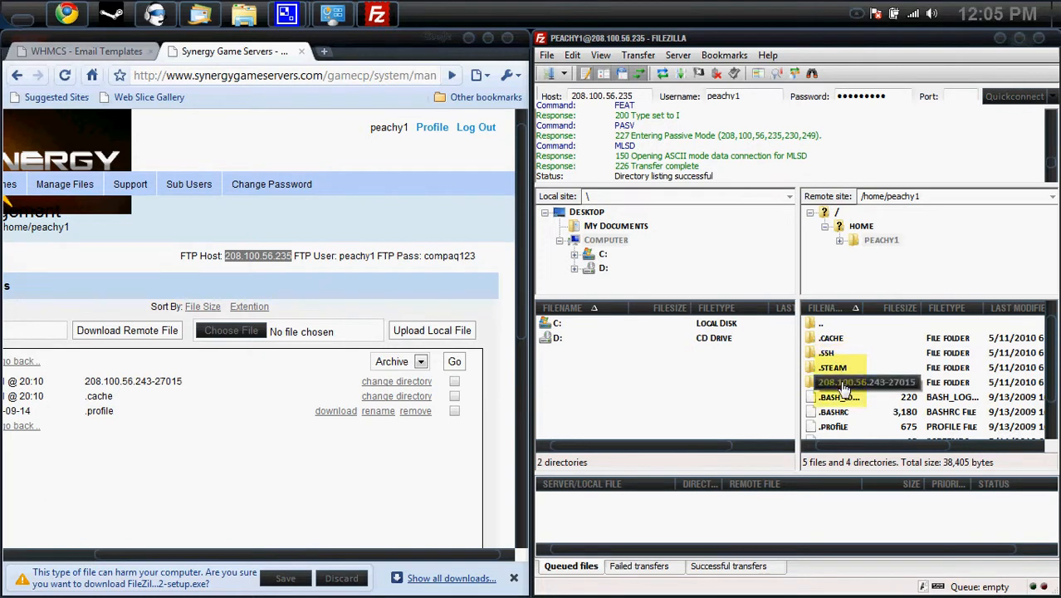
{"action": "double_click", "coordinate": [867, 382]}
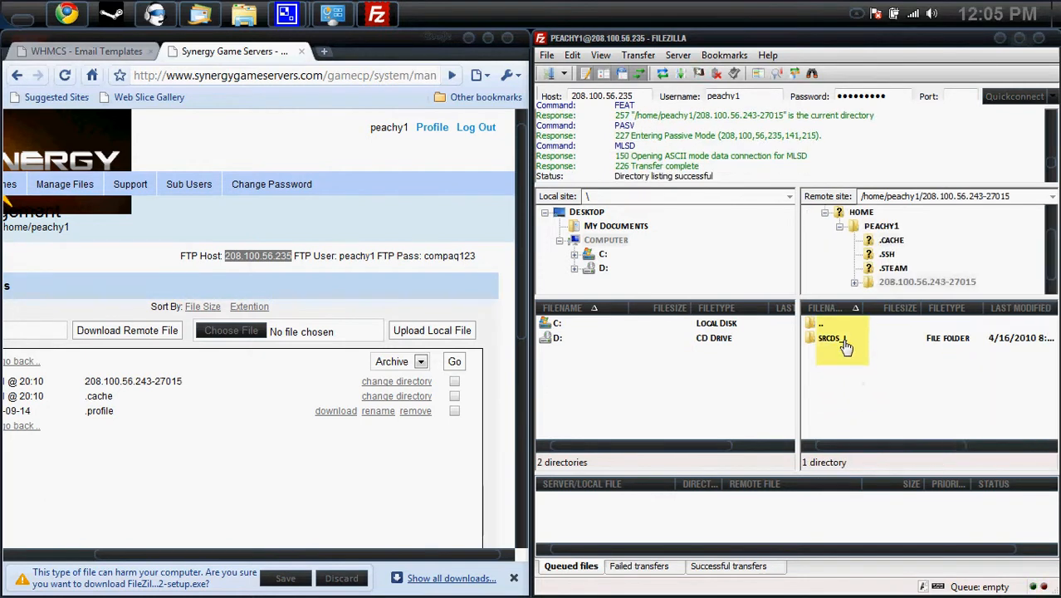
{"action": "double_click", "coordinate": [830, 338]}
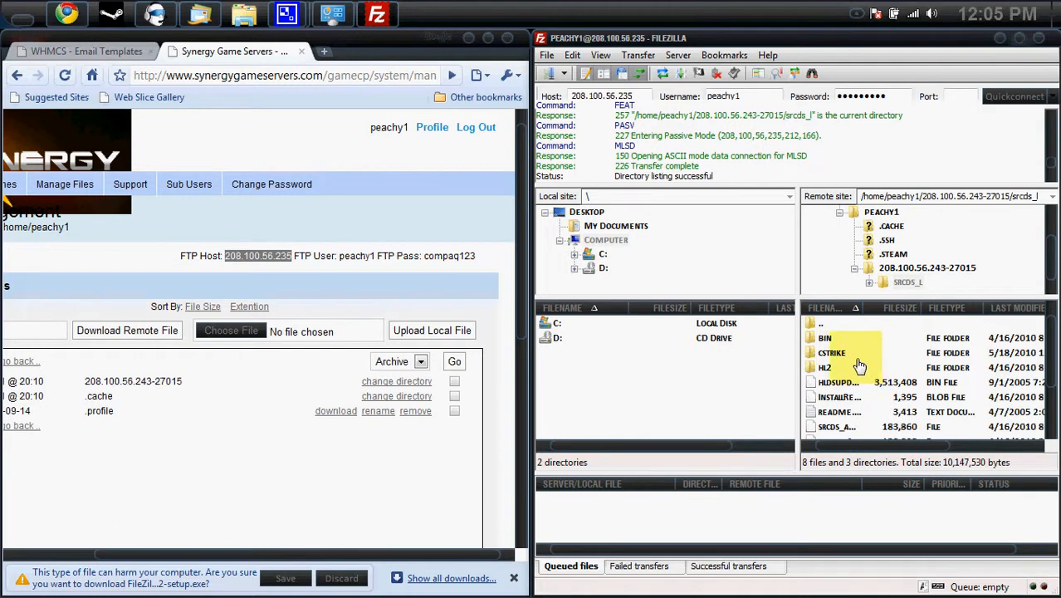
{"action": "scroll", "scroll_direction": "down", "scroll_amount": 3}
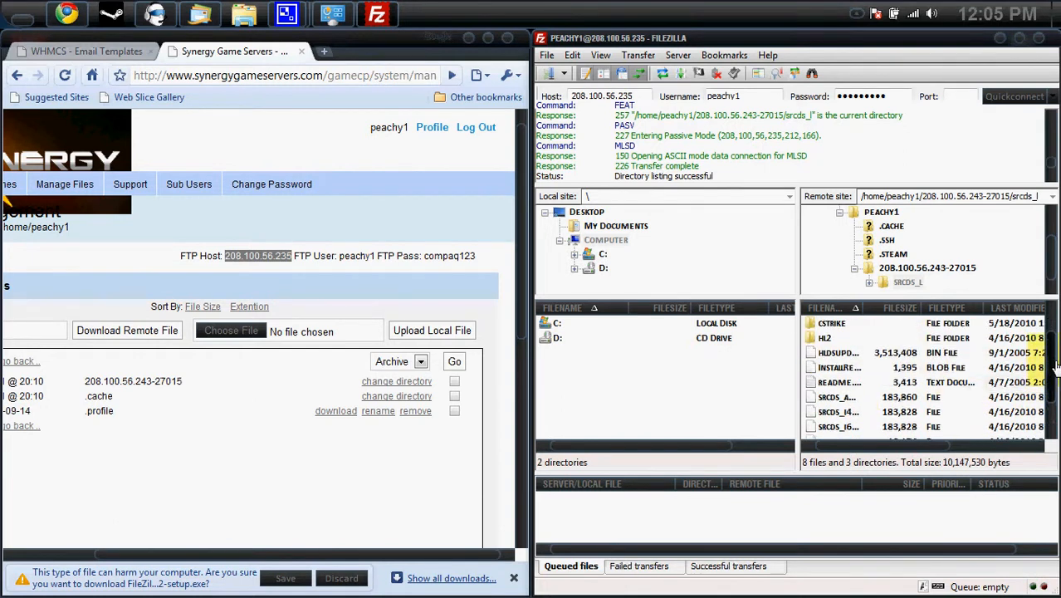